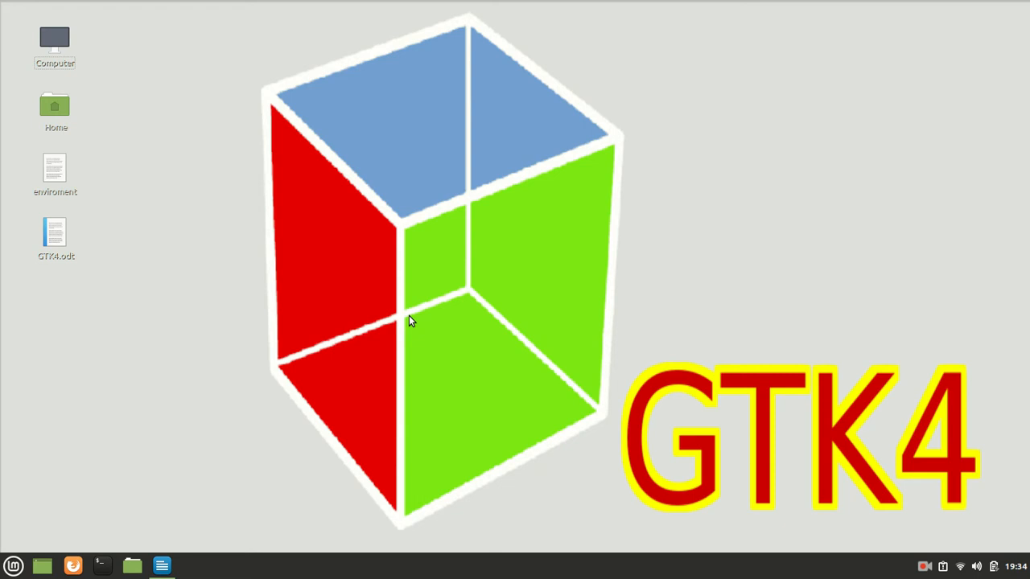
pyautogui.moveTo(348, 303)
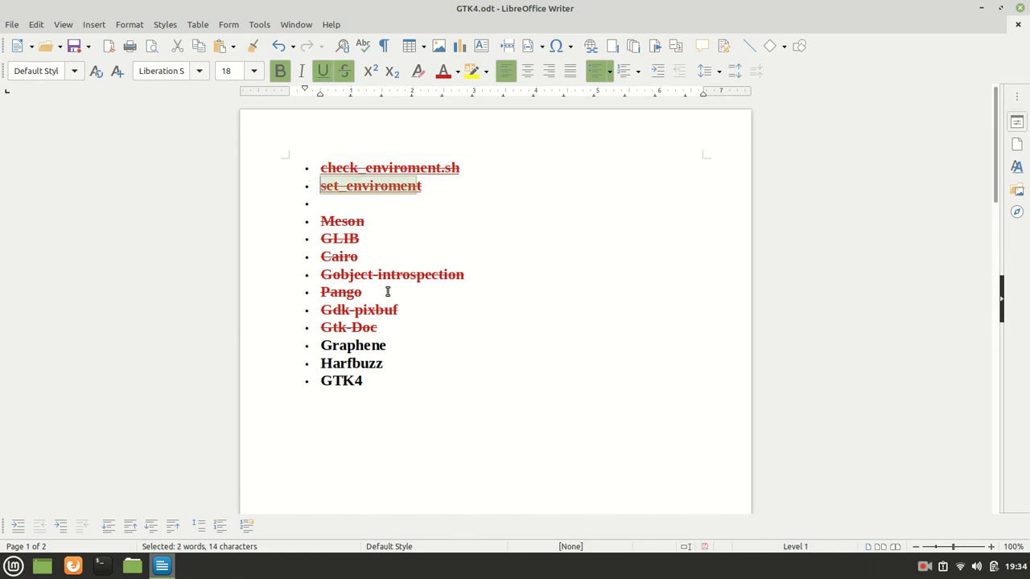
pyautogui.moveTo(370, 332)
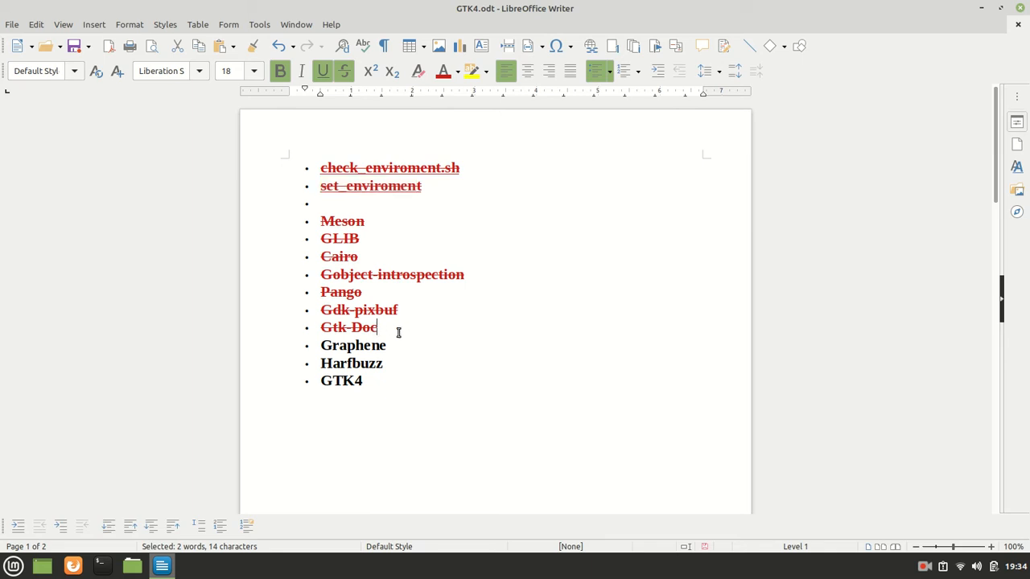
# - Locate the Graphene entry in the GTK4 notes and bring its build commands into view
pyautogui.doubleClick(353, 344)
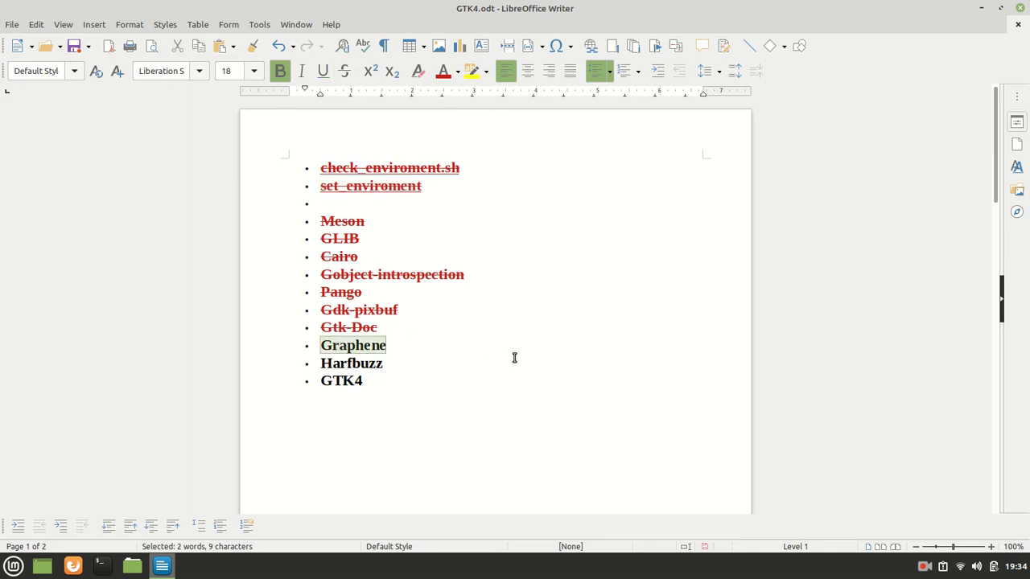
pyautogui.moveTo(418, 391)
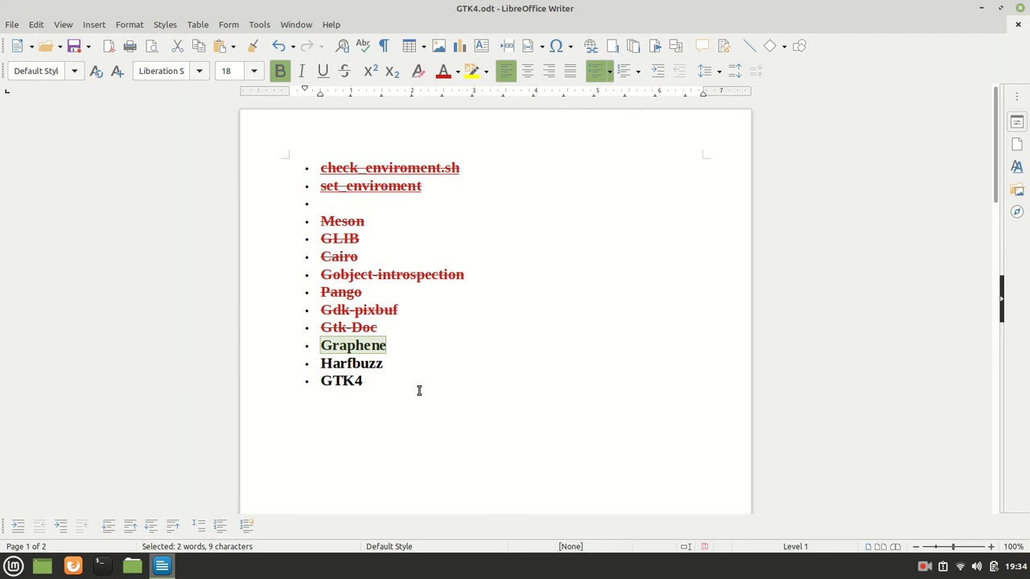
pyautogui.scroll(-3)
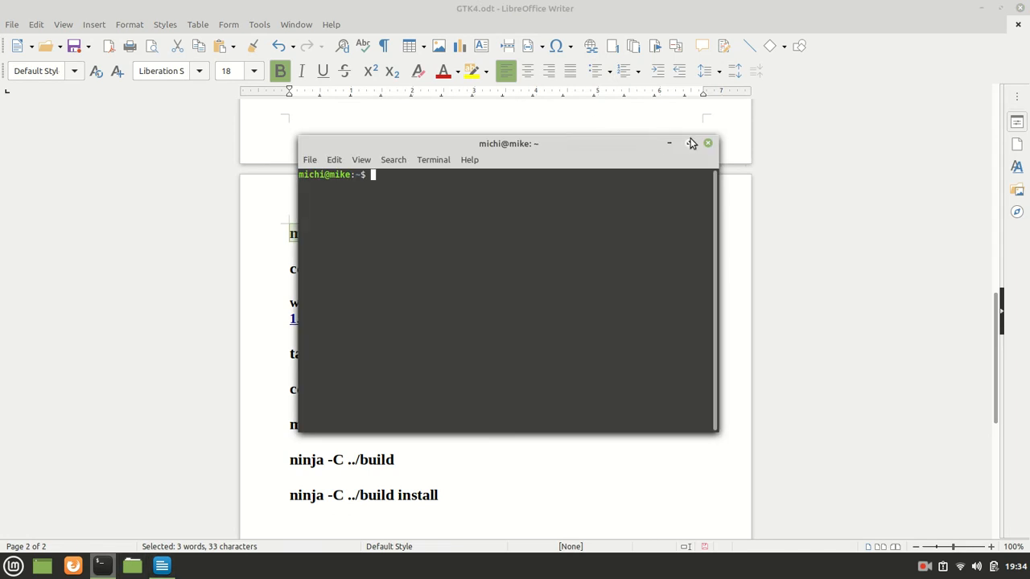
# - Maximize the terminal and source the set_enviroment settings file
pyautogui.click(692, 143)
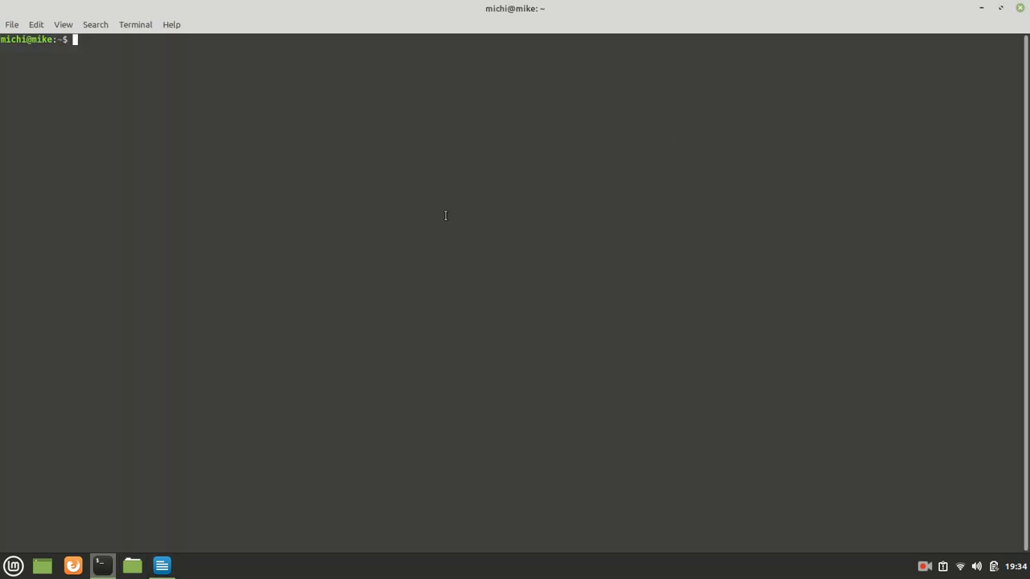
pyautogui.write('source')
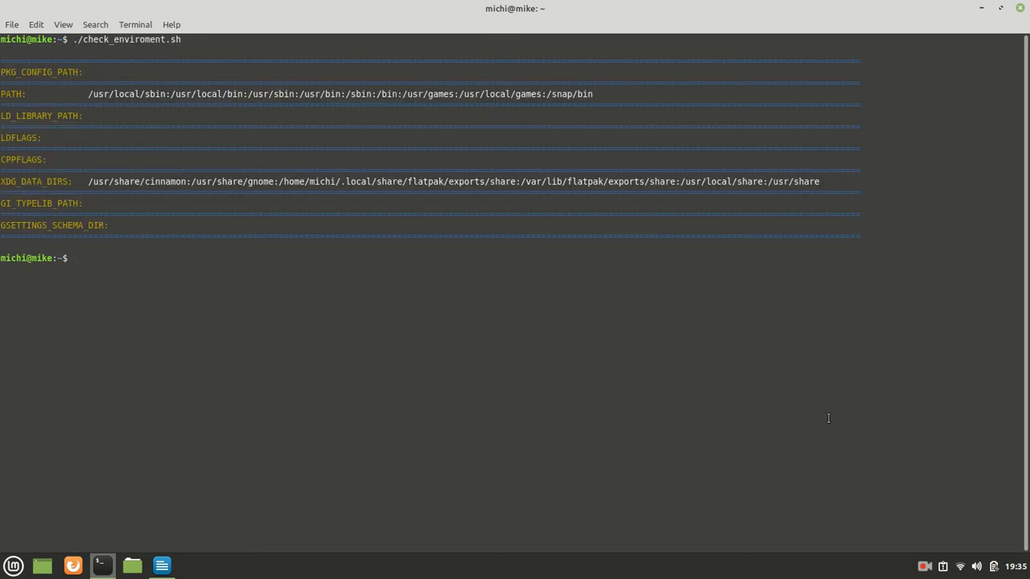
pyautogui.doubleClick(206, 93)
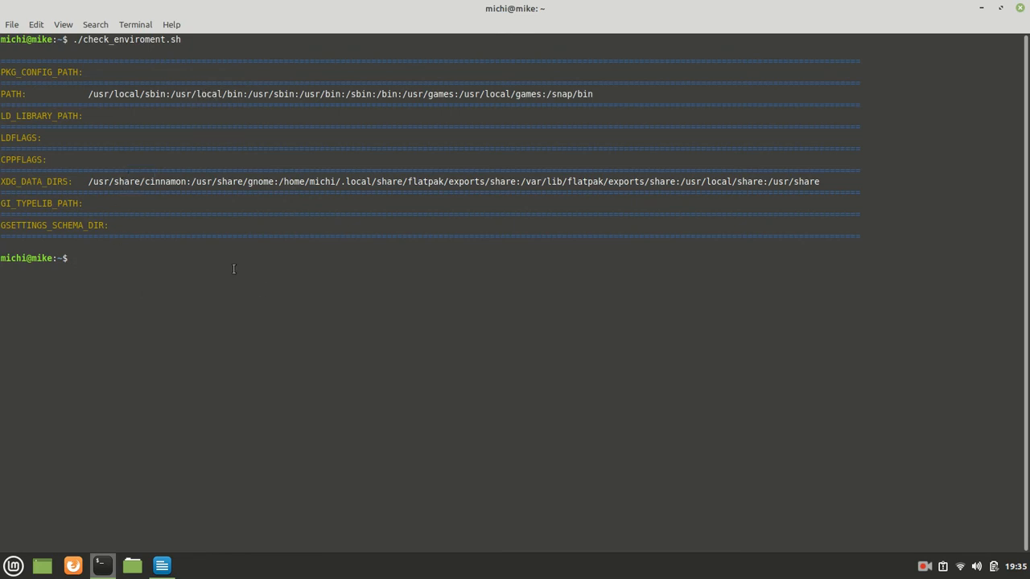
pyautogui.write('source')
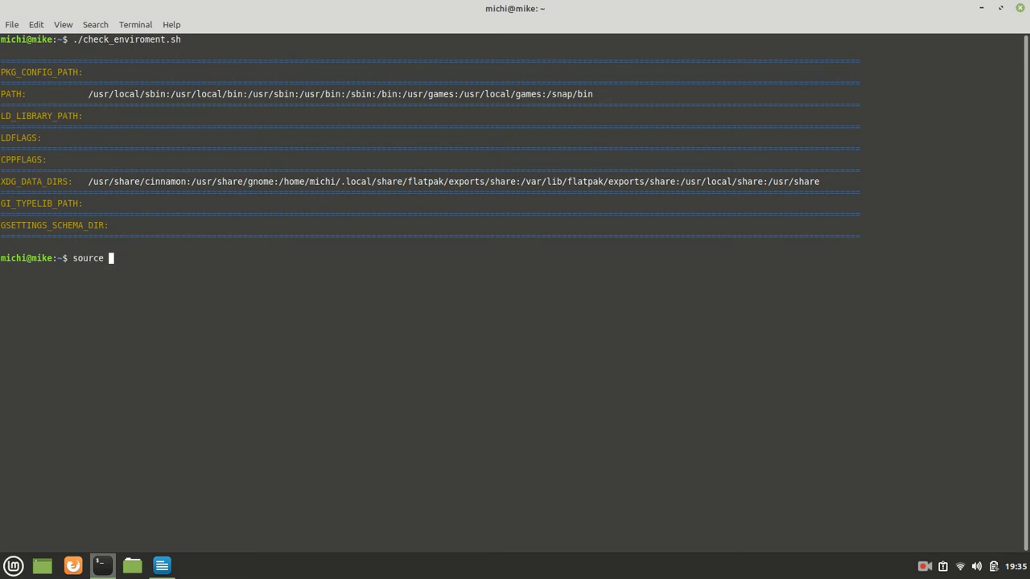
pyautogui.write('set_enviroment')
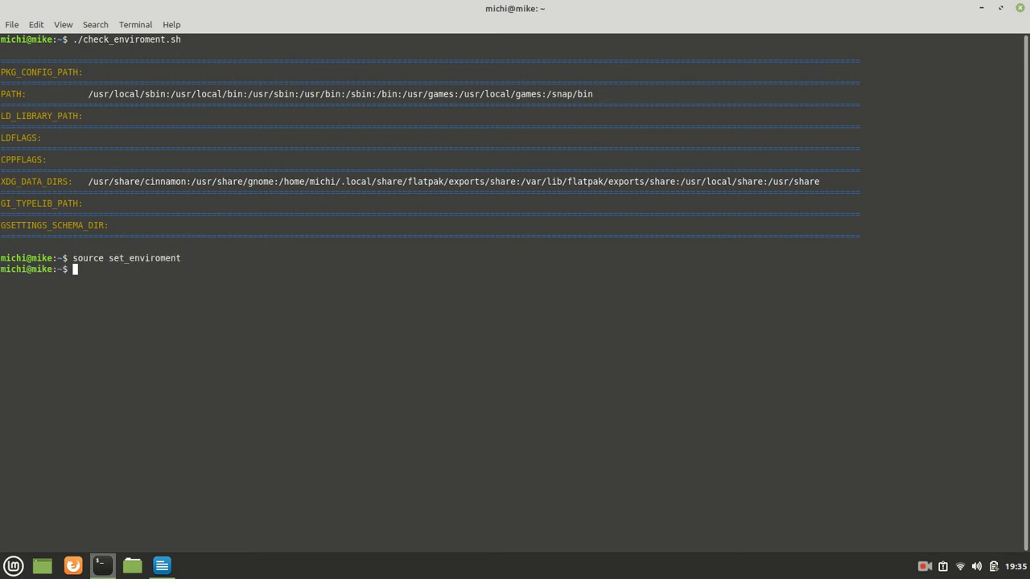
pyautogui.write('source set_enviroment')
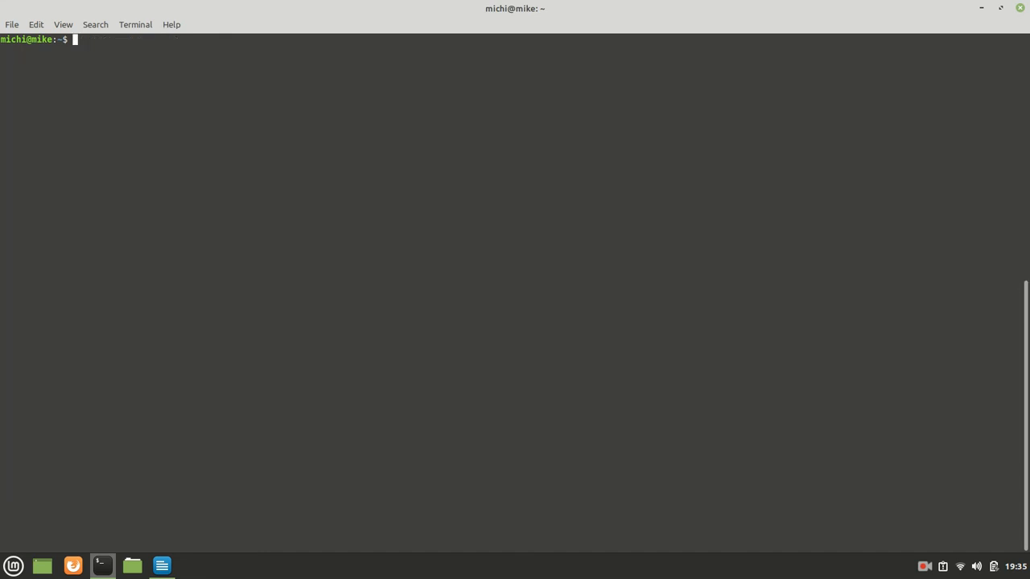
pyautogui.moveTo(405, 232)
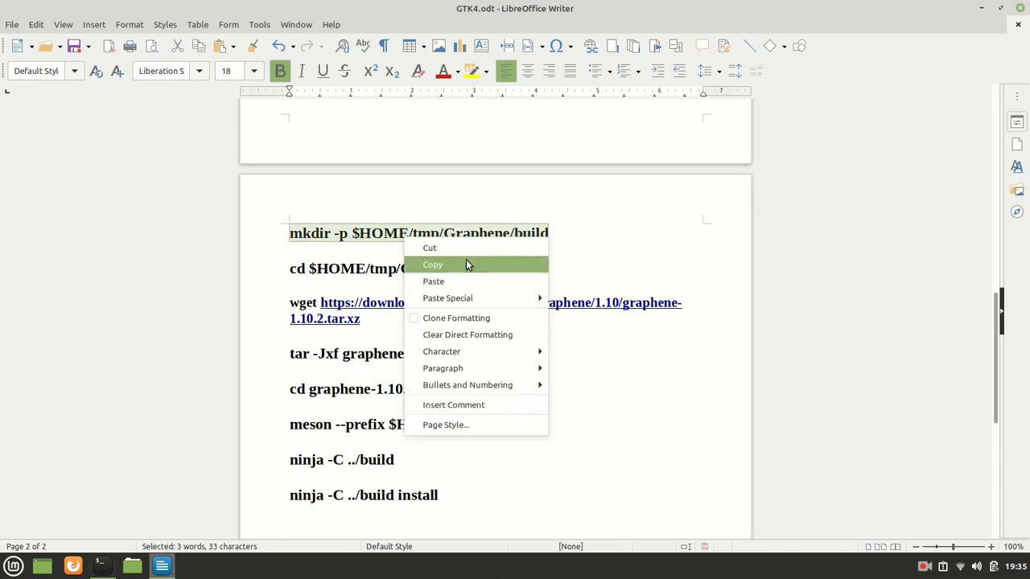
pyautogui.click(430, 248)
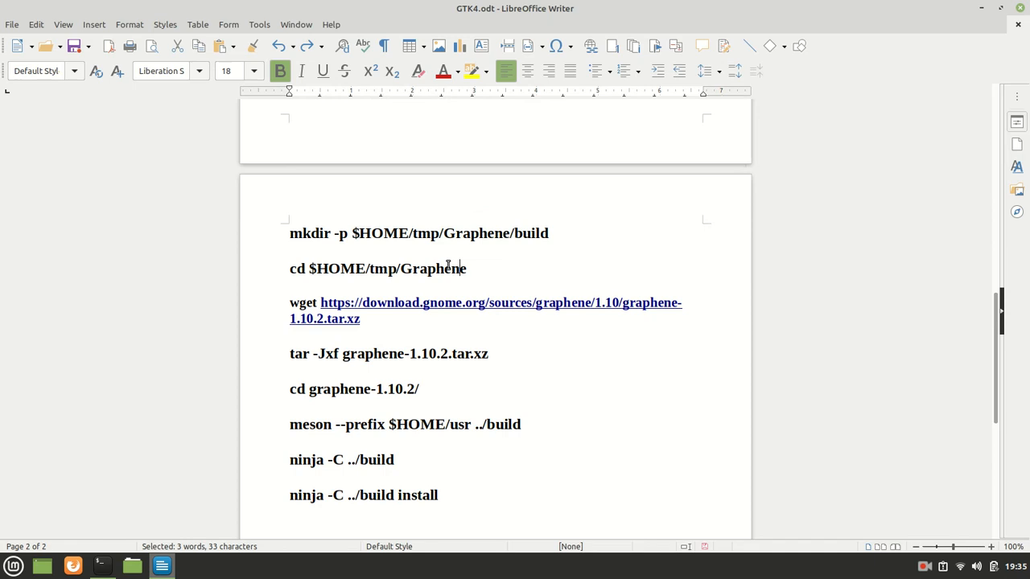
pyautogui.tripleClick(378, 267)
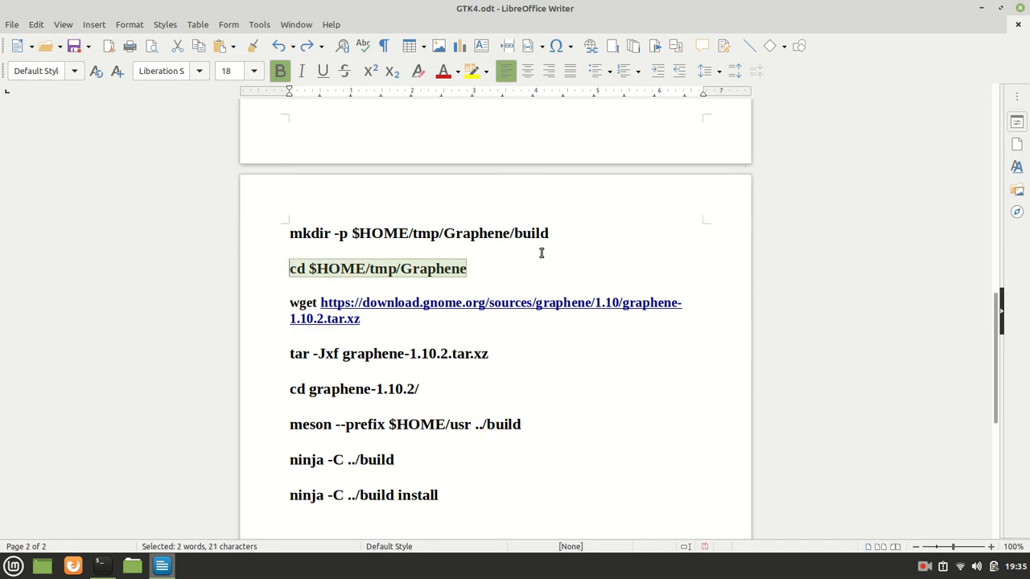
pyautogui.click(102, 567)
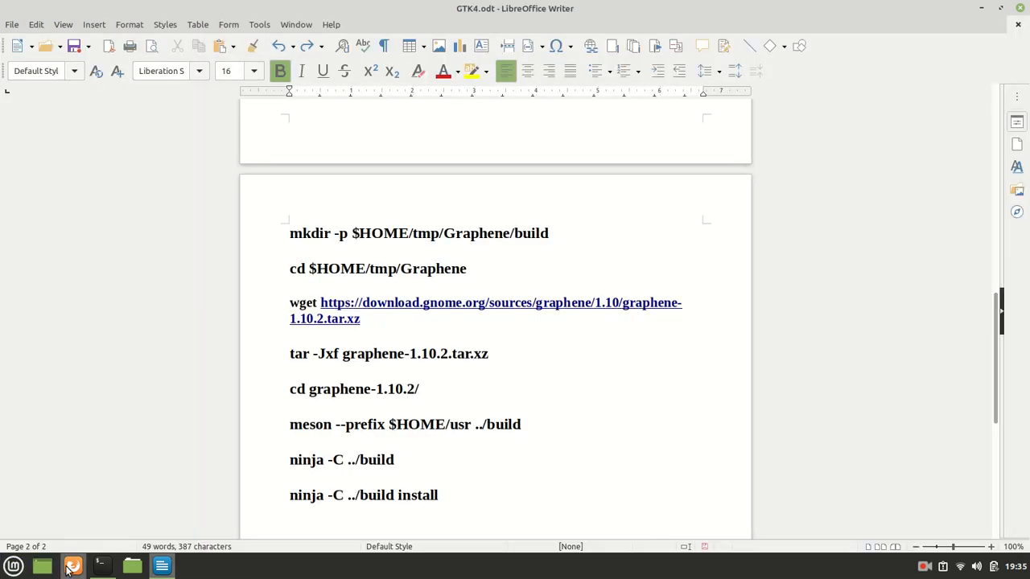
# - Browse the GNOME graphene index into 1.10/ and fetch graphene-1.10.2.tar.xz
pyautogui.click(73, 567)
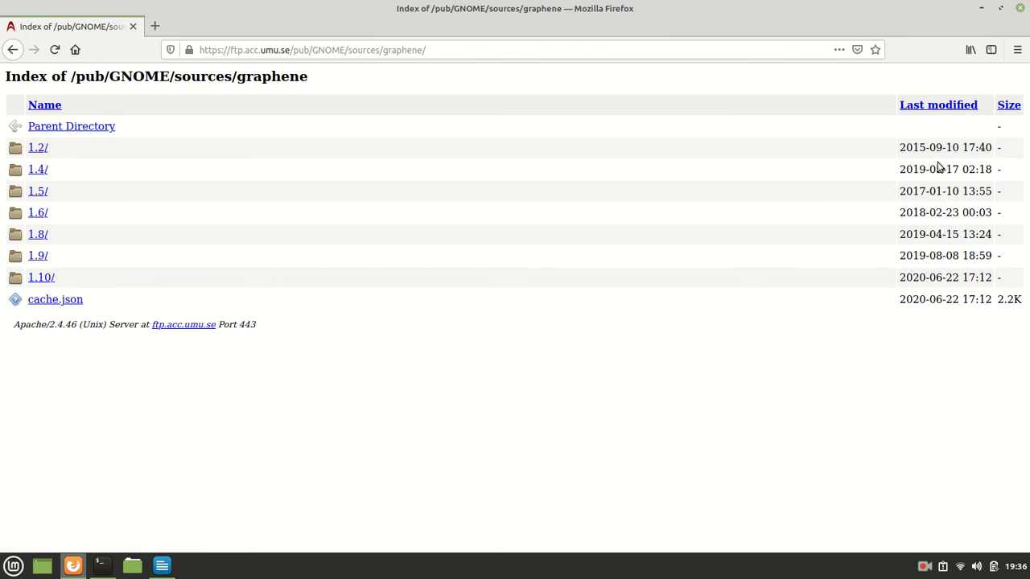
pyautogui.moveTo(957, 231)
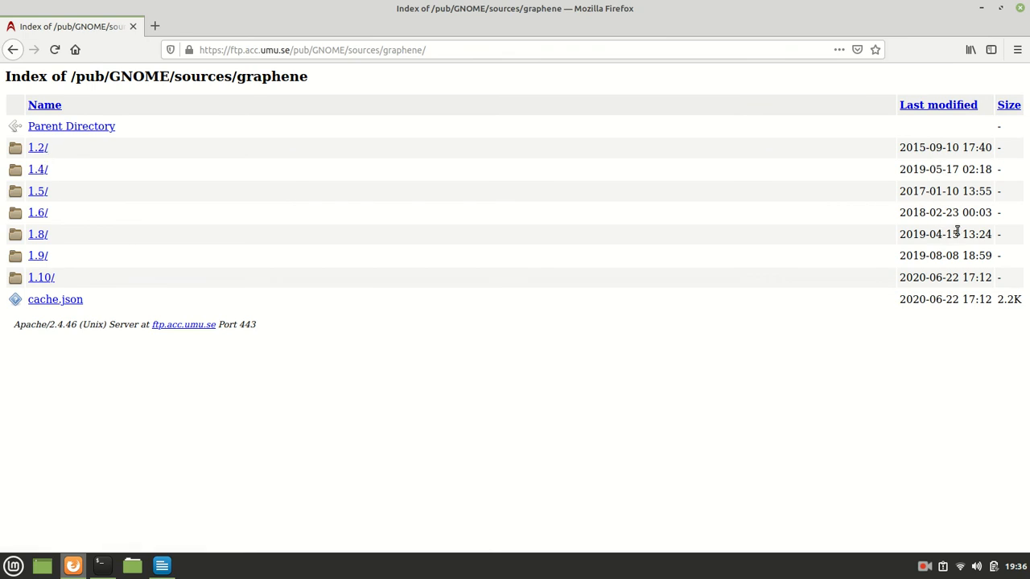
pyautogui.click(42, 277)
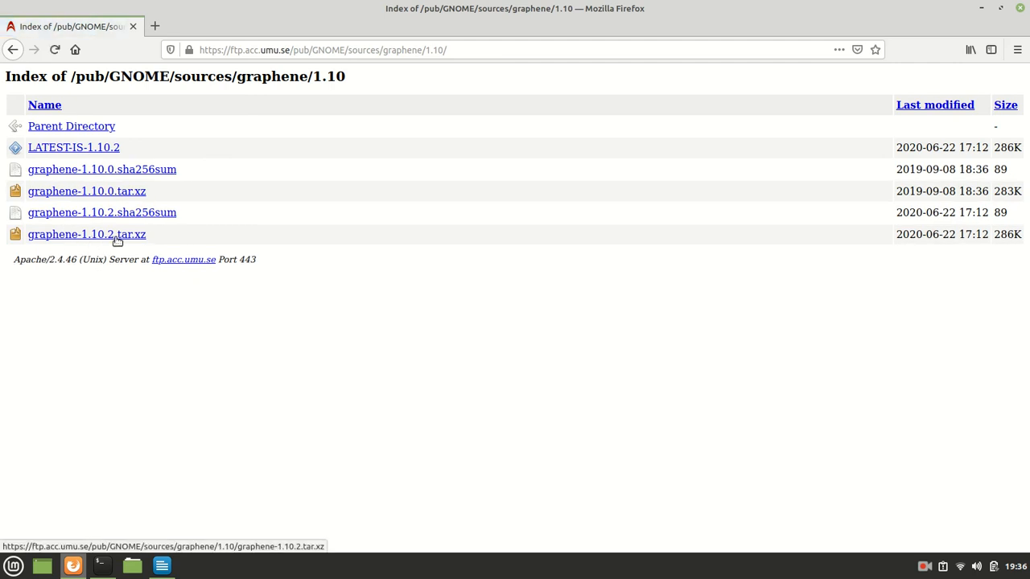
pyautogui.click(161, 566)
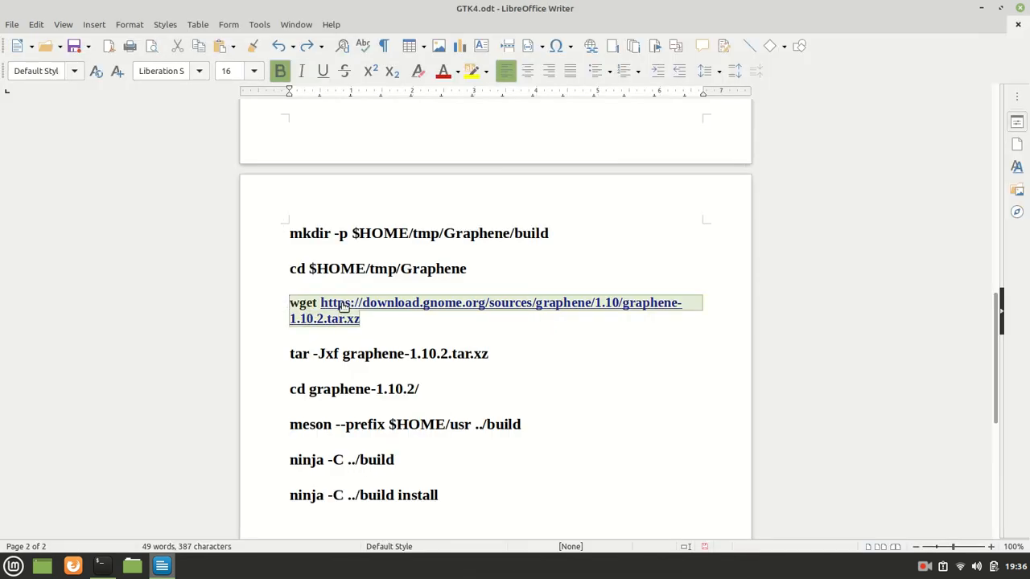
# - Unpack graphene-1.10.2, configure it with meson for prefix $HOME/usr and compile with ninja in ../build
pyautogui.click(101, 566)
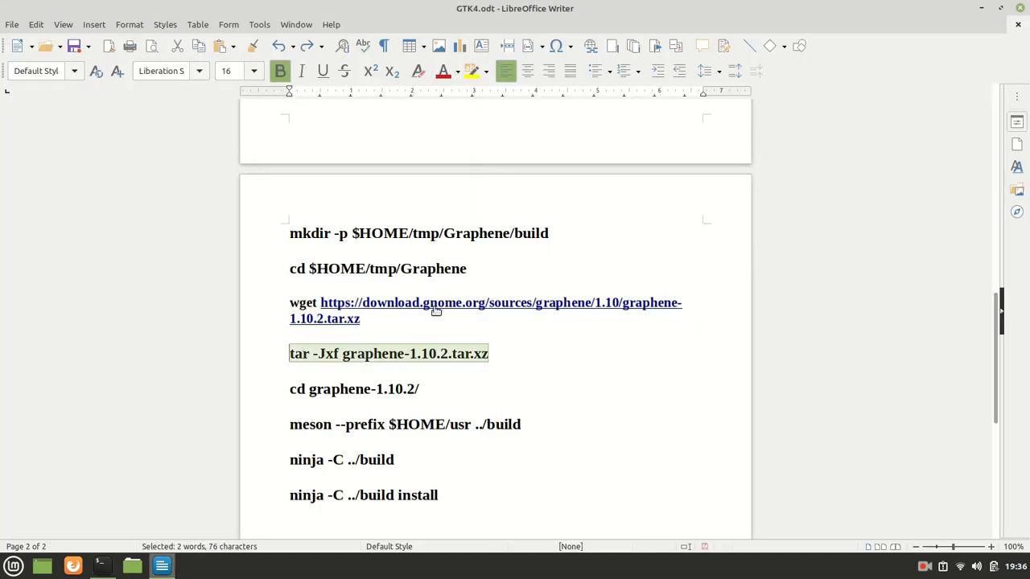
pyautogui.click(102, 566)
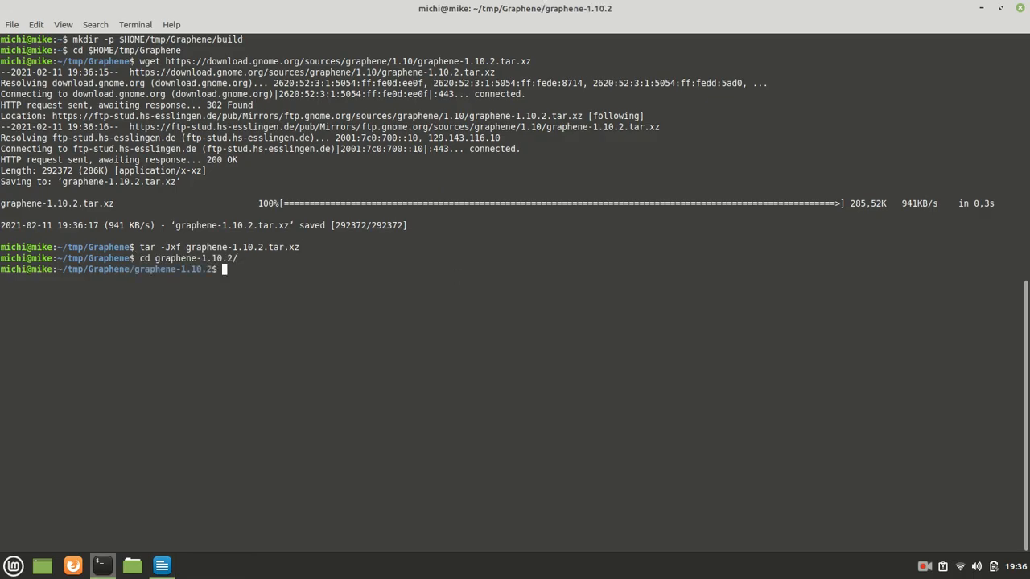
pyautogui.click(161, 566)
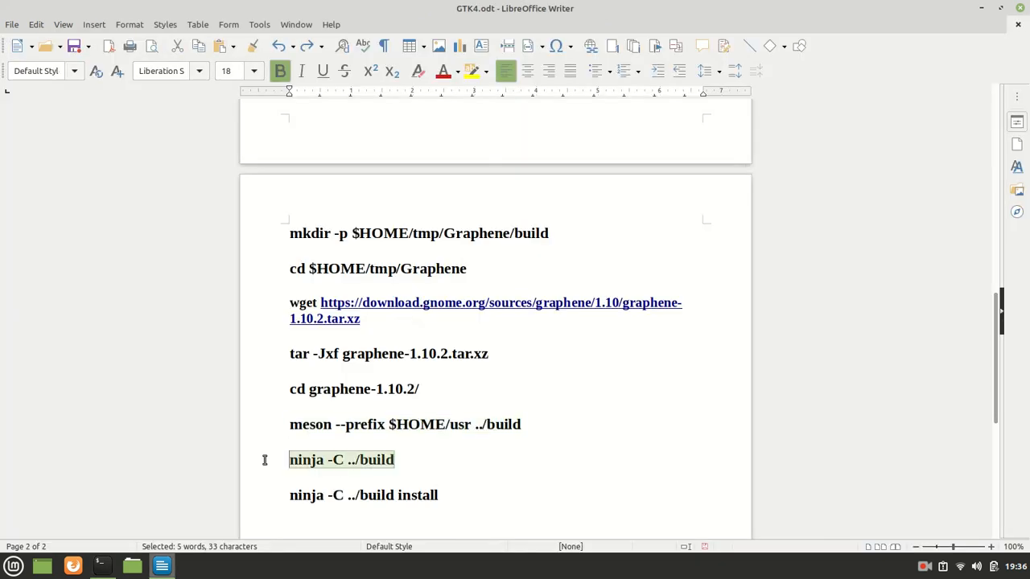
pyautogui.click(101, 566)
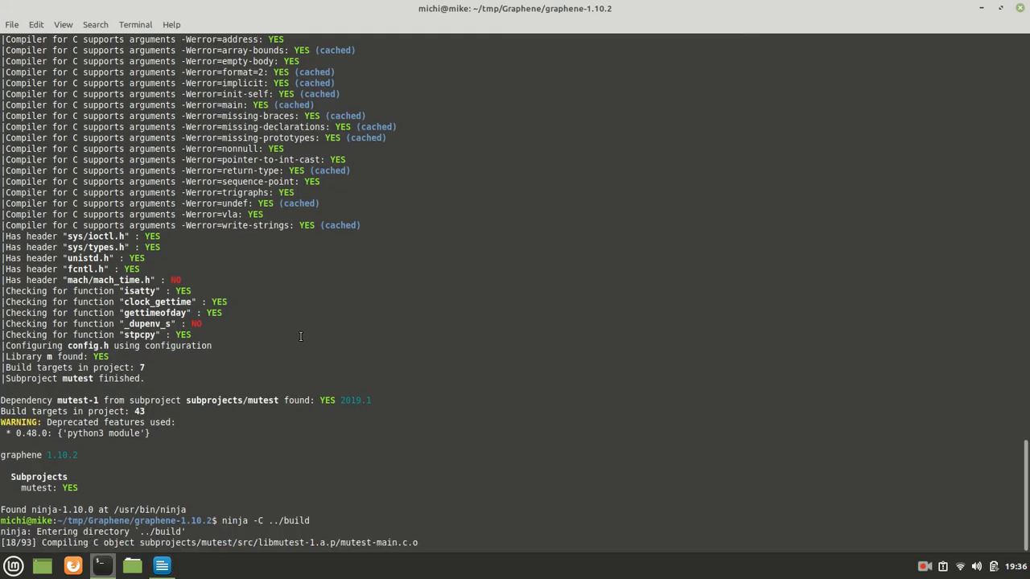
pyautogui.scroll(-3)
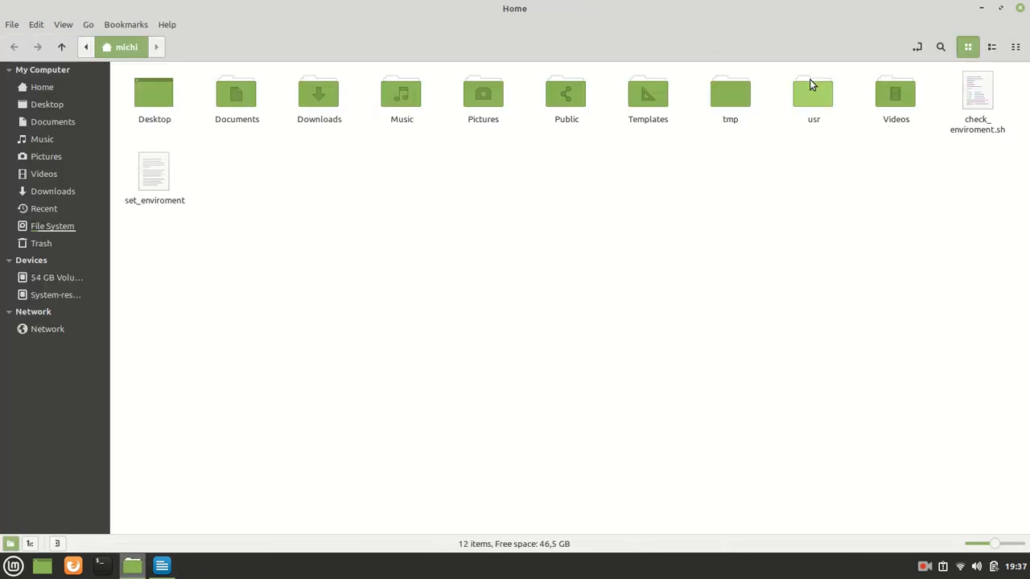
# - Verify the graphene-1.0 header folder exists under ~/usr/include
pyautogui.doubleClick(815, 92)
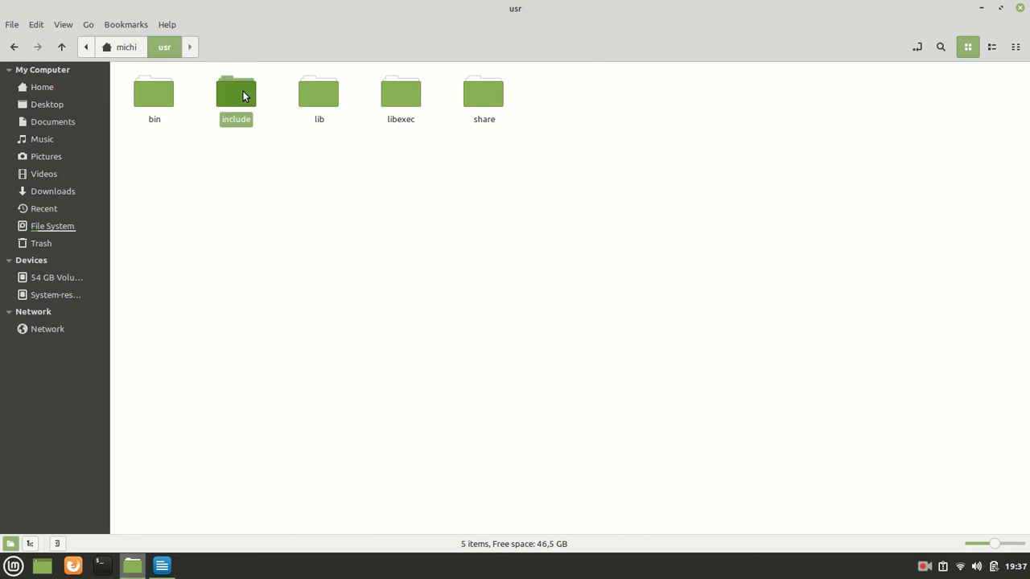
pyautogui.doubleClick(235, 90)
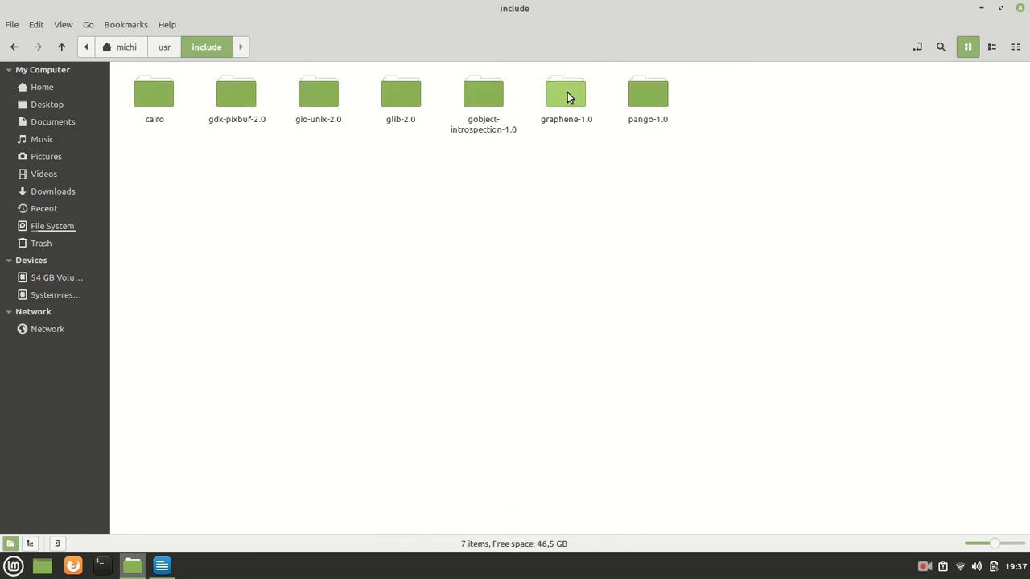
pyautogui.click(164, 47)
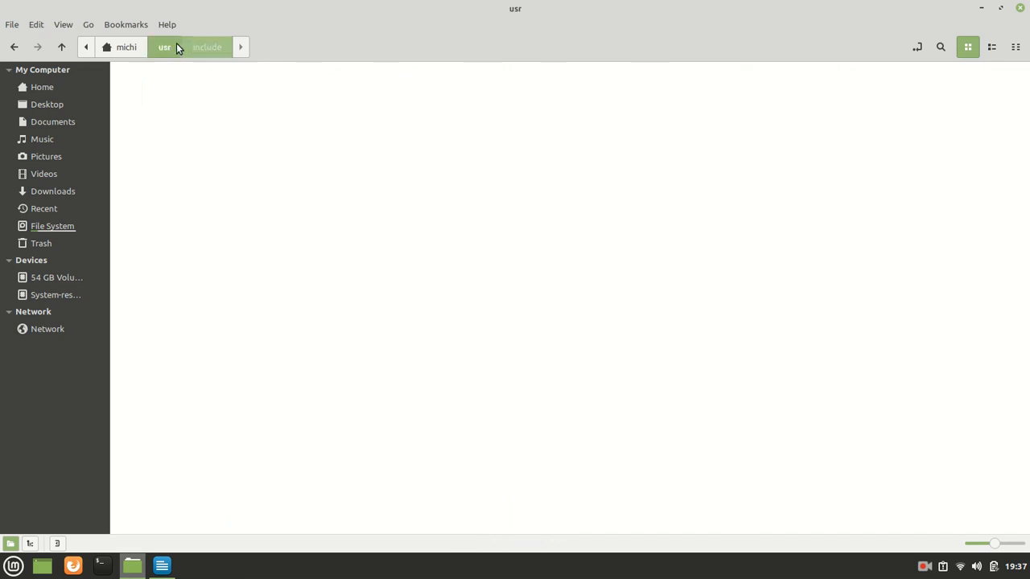
pyautogui.click(196, 46)
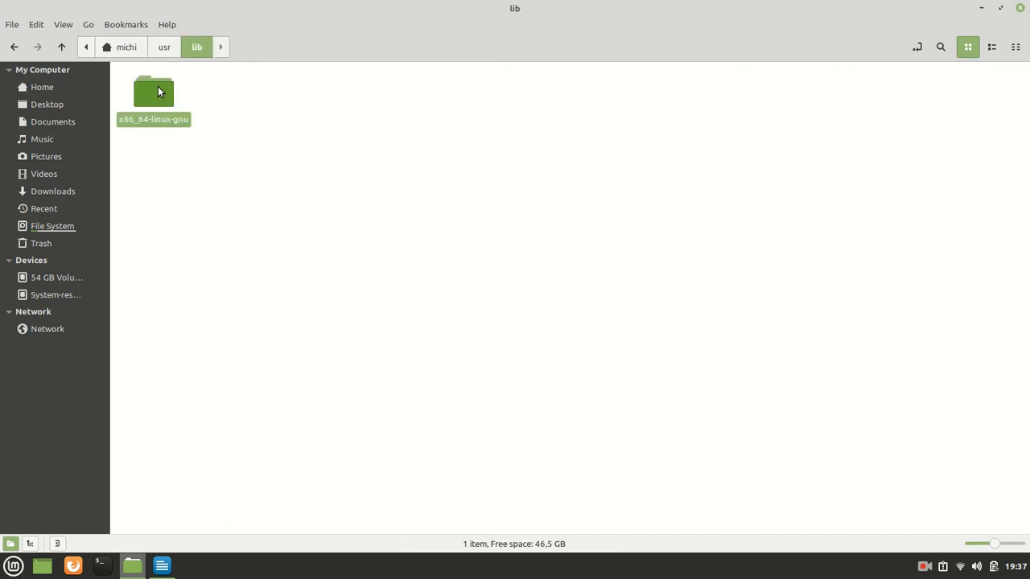
# - Verify graphene-1.0 libraries under usr/lib/x86_64-linux-gnu, then close Nemo
pyautogui.doubleClick(155, 90)
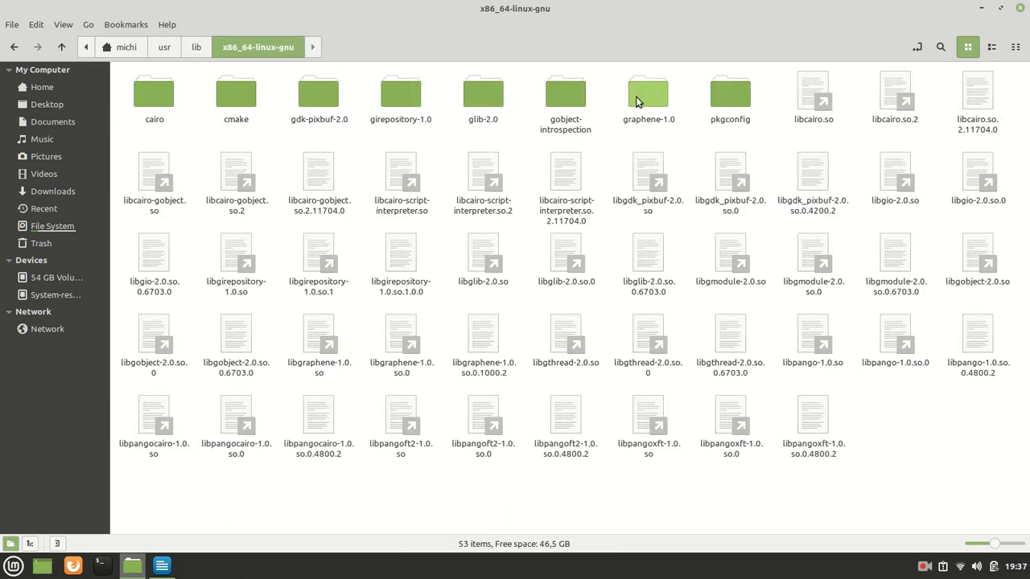
pyautogui.click(648, 92)
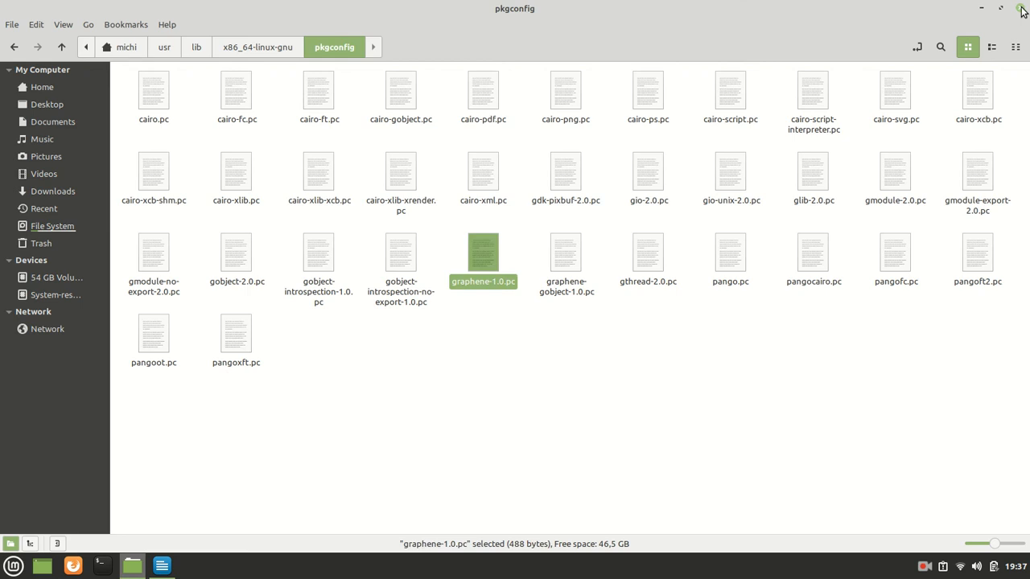
pyautogui.click(161, 566)
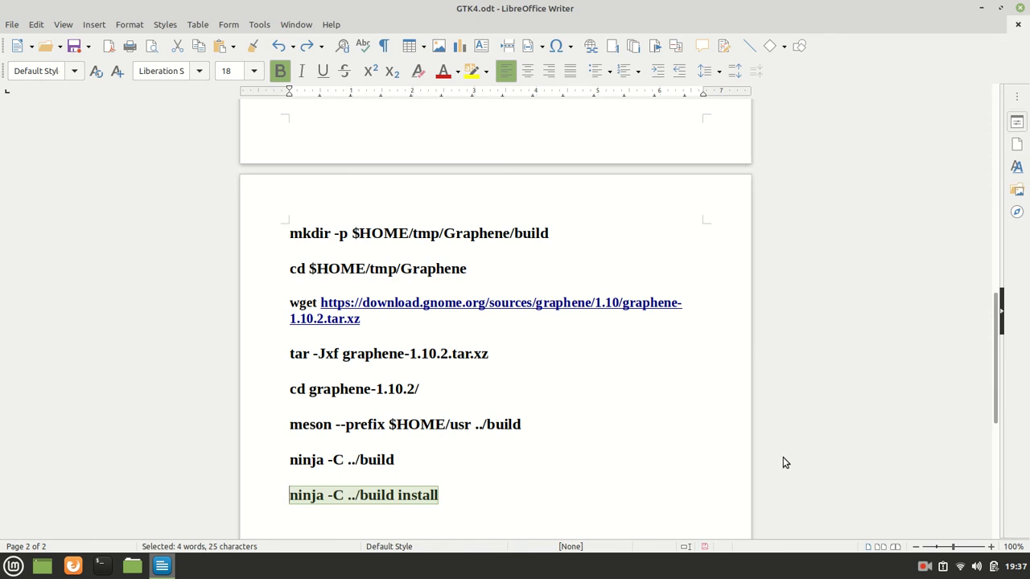
pyautogui.moveTo(804, 431)
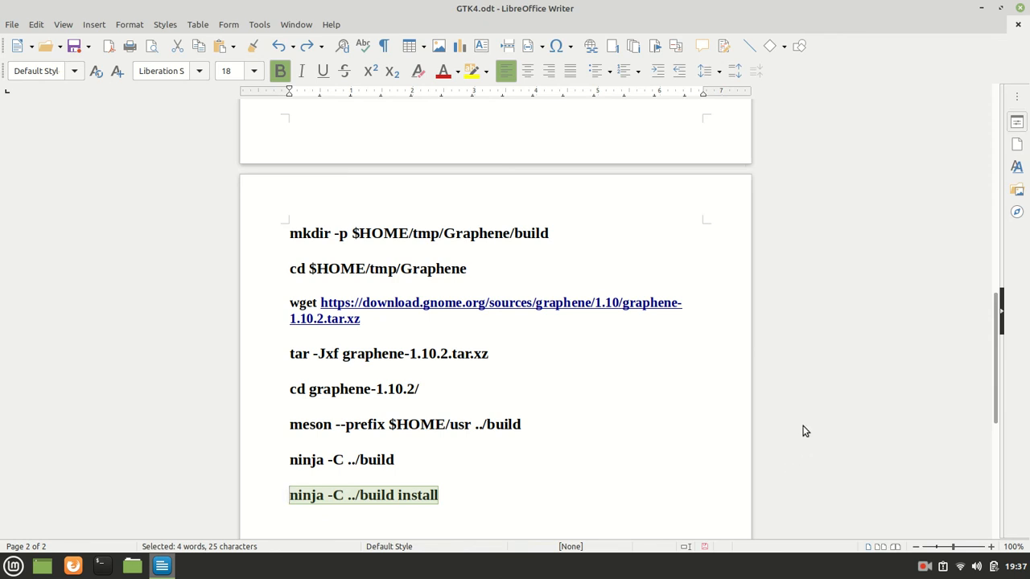